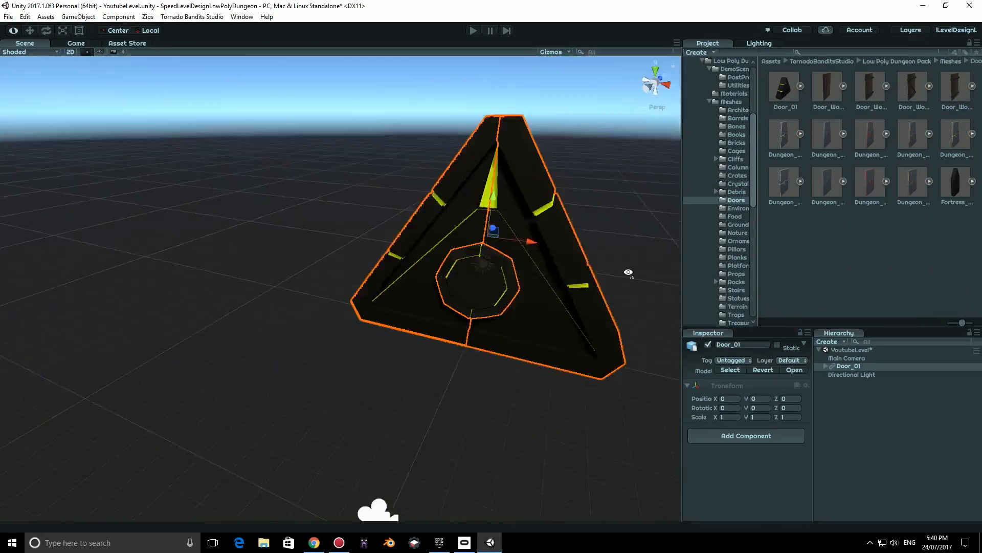
Step: Find the Floor_03 tile in the Ground meshes folder by searching 'floor'
click(738, 224)
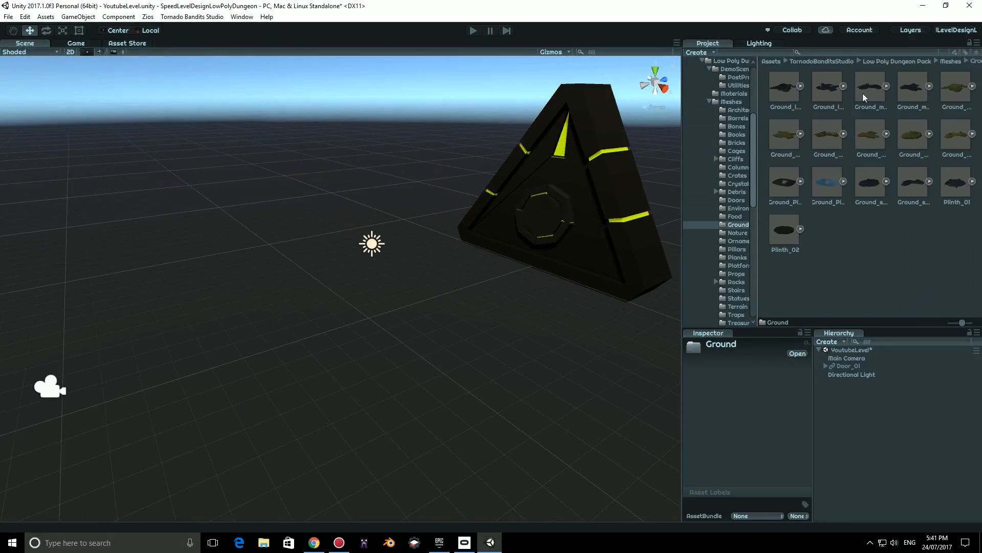
text(floor)
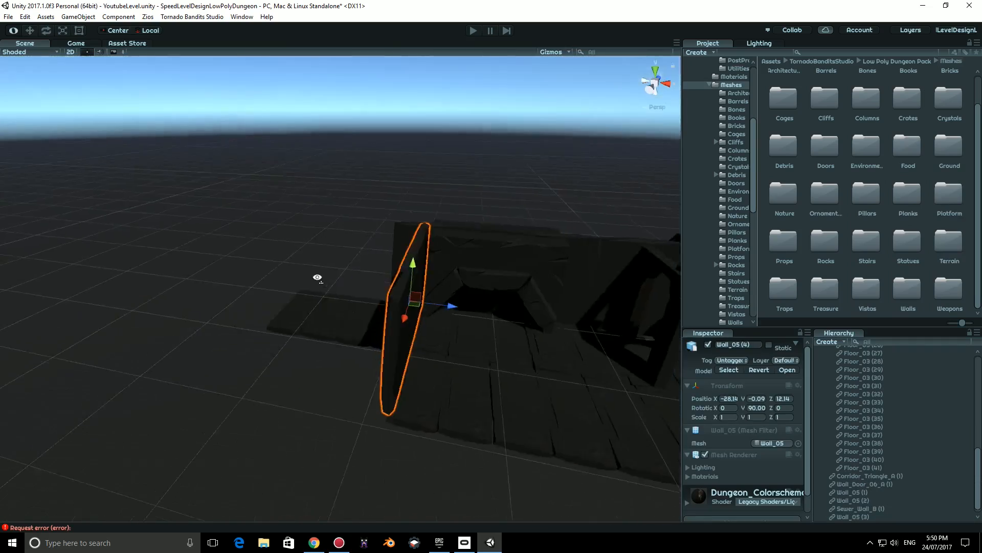
Step: Browse the Statues meshes and bring in the dragon statues with their support pedestals
click(737, 282)
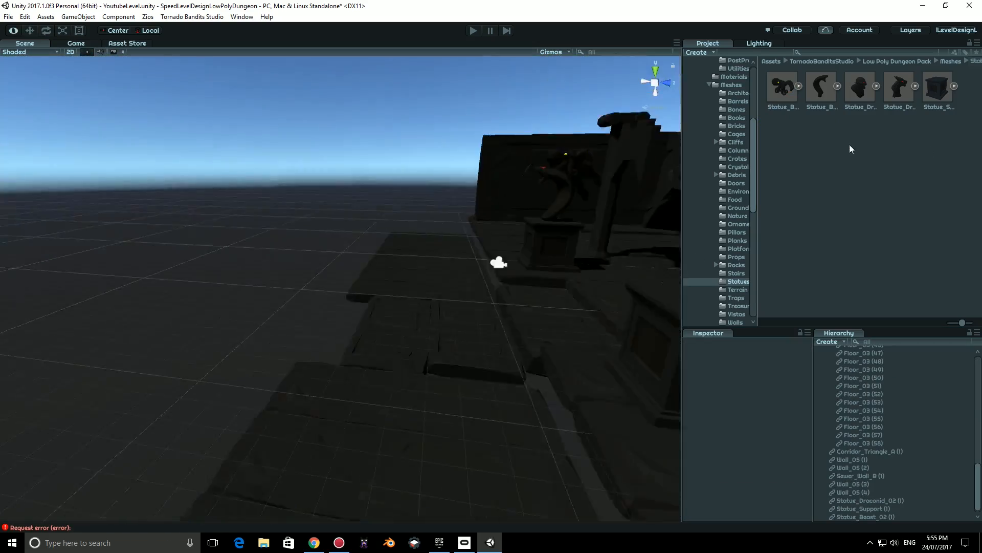
click(737, 133)
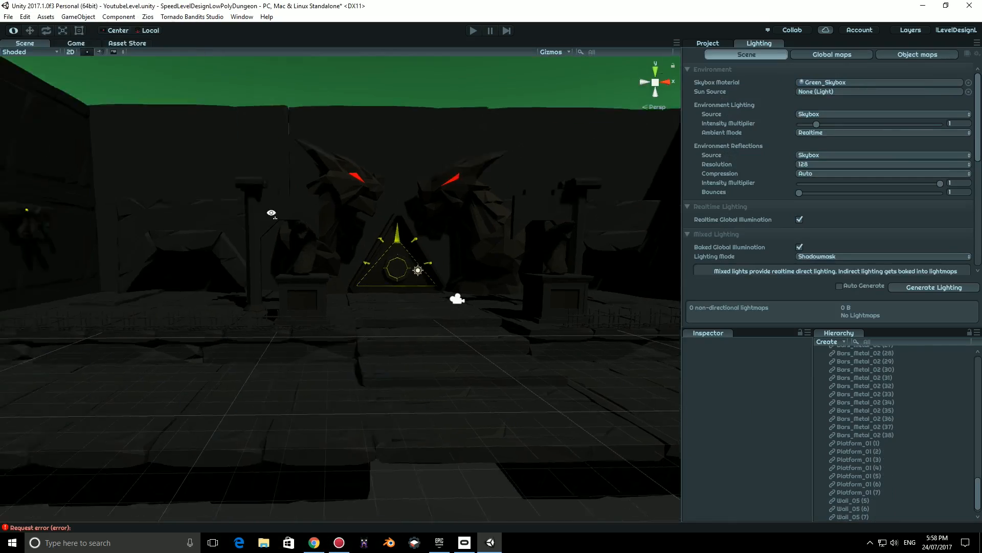
Step: Return to the Project assets and locate Cage_Roof_01 via a 'roof' search
click(852, 350)
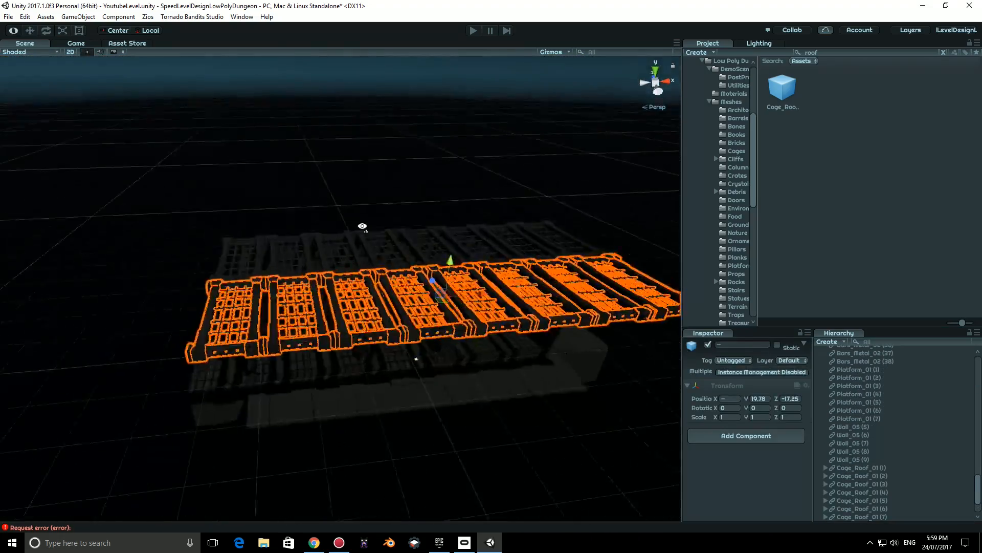
click(849, 350)
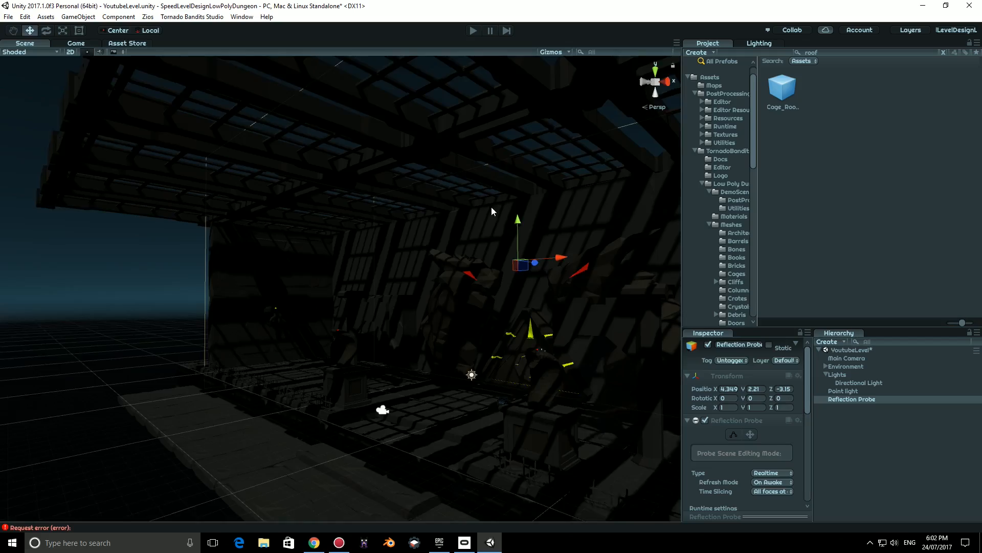
Step: Drag a Torch_01 prefab in and slide it into place on the hall wall
click(844, 390)
text(torch)
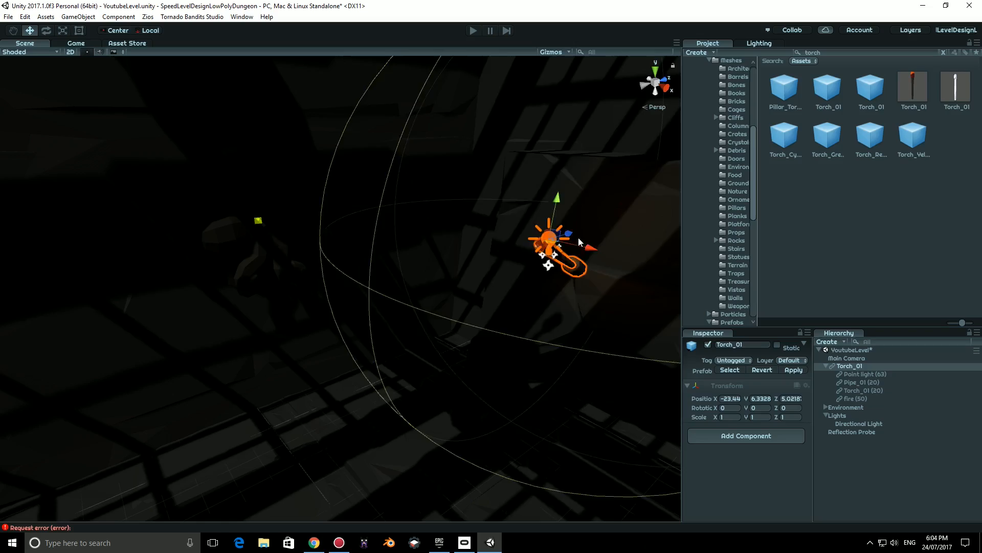
drag(567, 241, 325, 234)
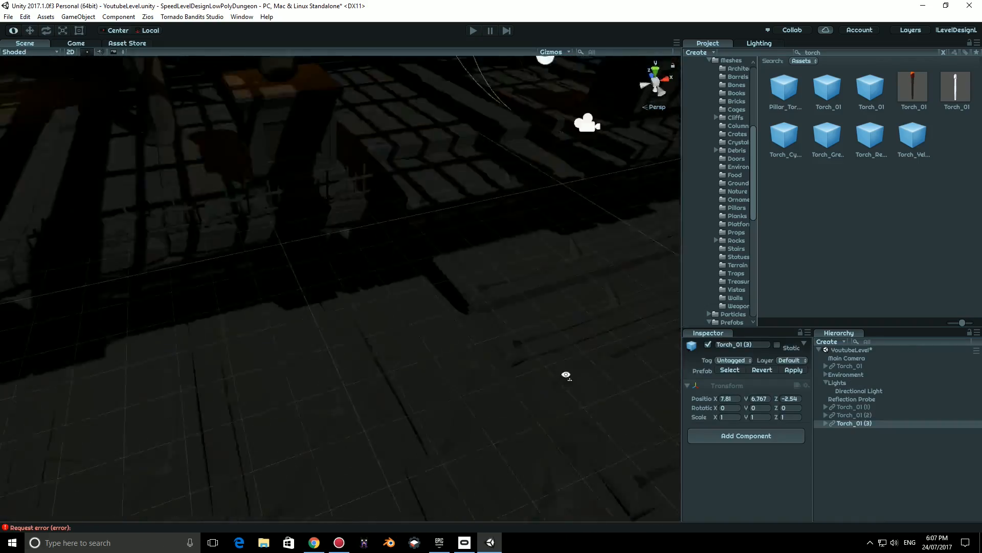
click(846, 358)
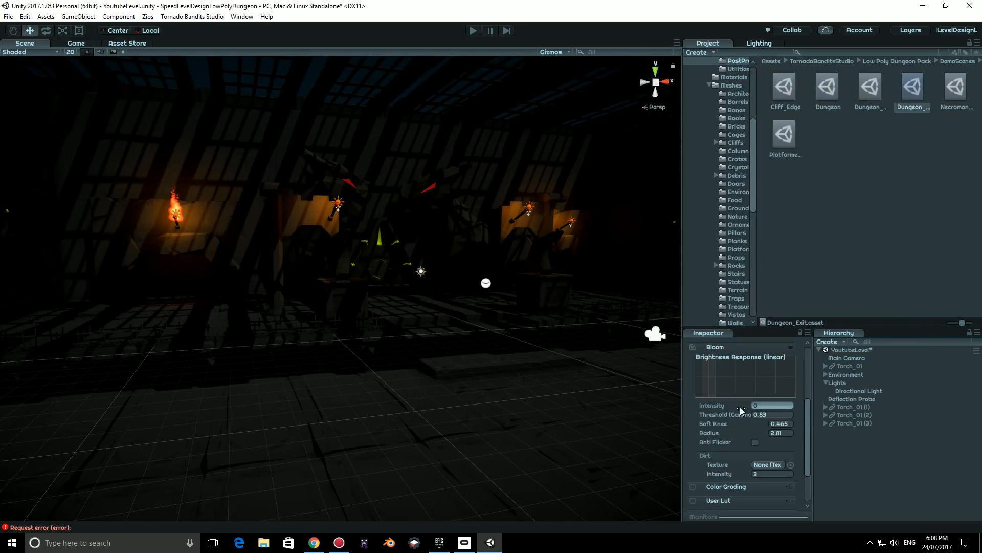
Step: Enable Color Grading with neutral tonemapping on the Dungeon_Exit profile below the bloom settings
click(472, 30)
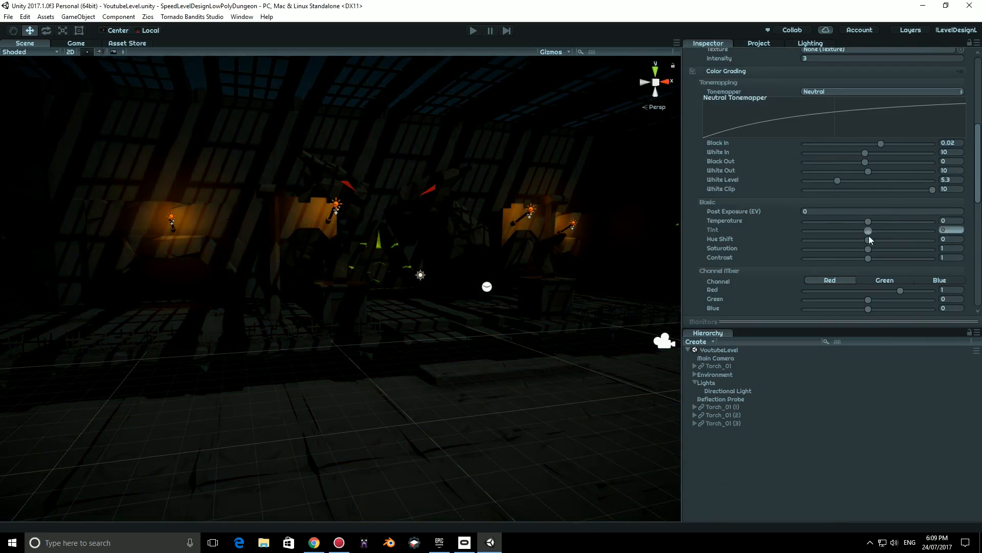
scroll(down, 3)
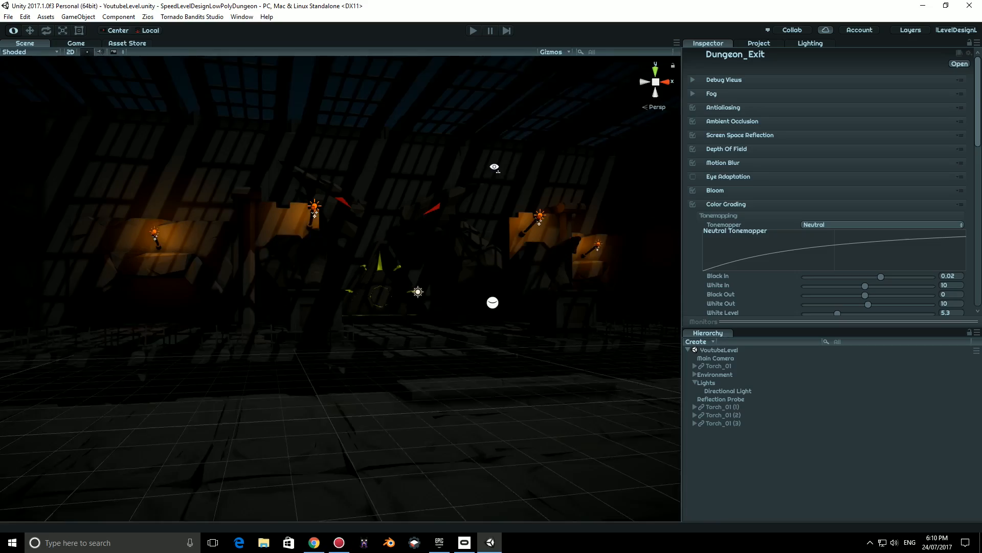
scroll(down, 3)
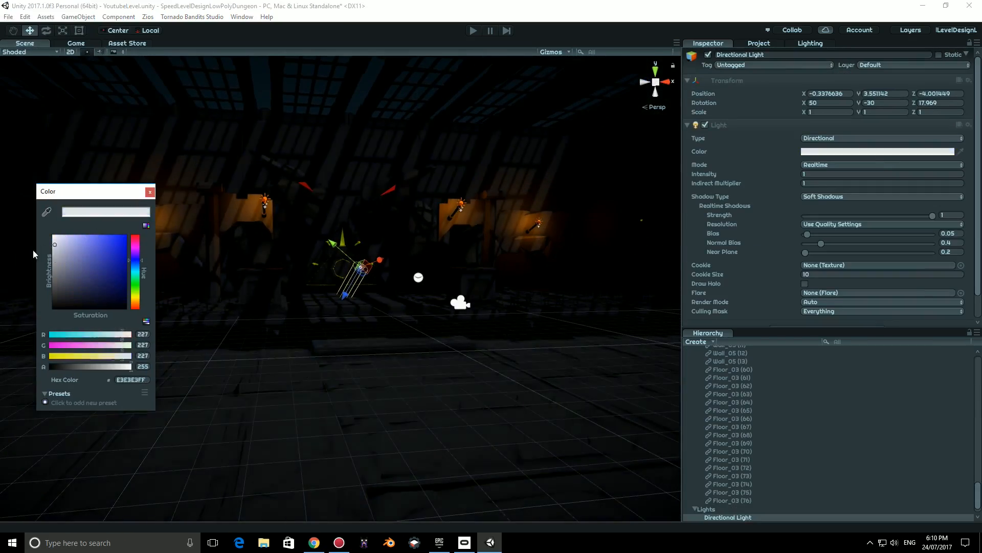
Step: Give the Directional Light a blue colour, intensity 1.57 and Very High shadow resolution
click(150, 191)
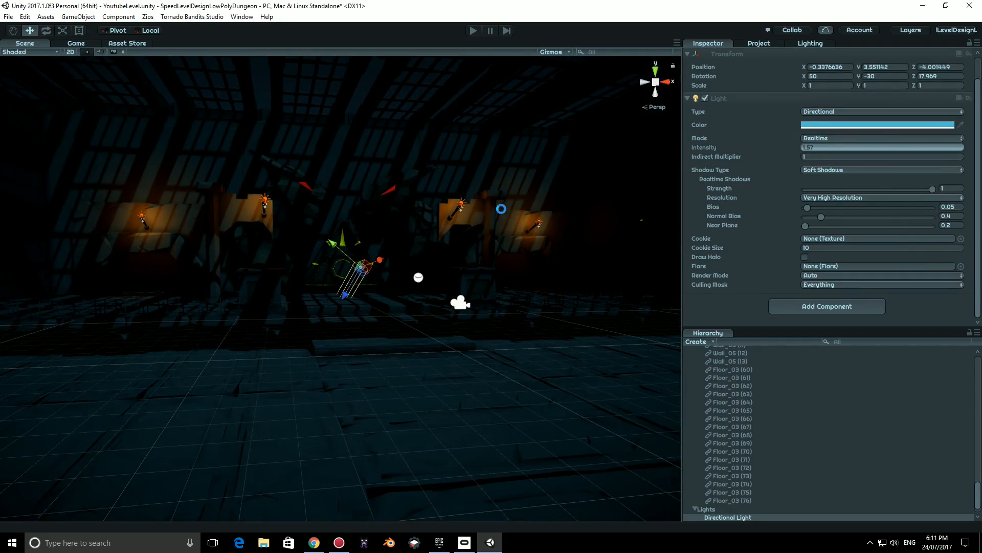
click(808, 43)
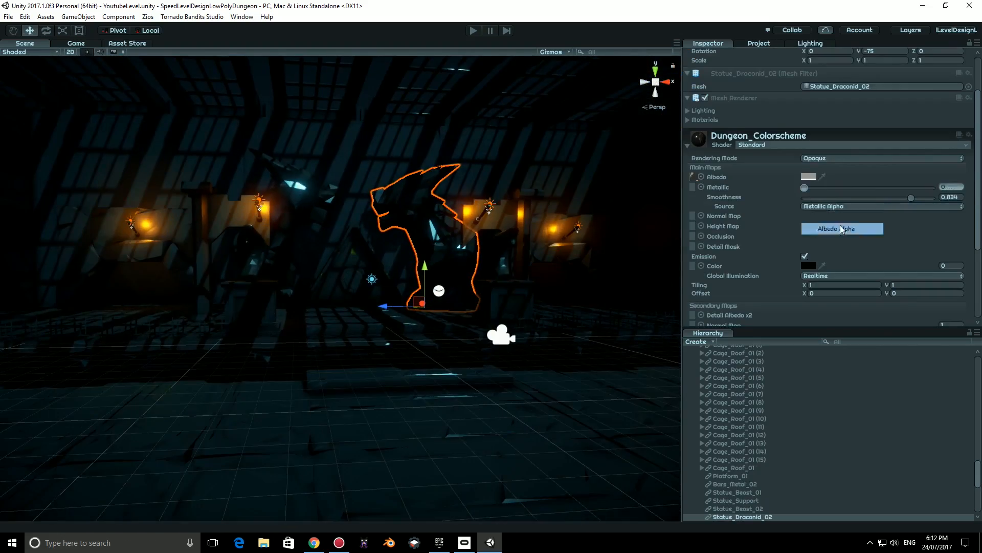
Step: Set the statue material's Smoothness Source to Albedo Alpha, then reselect the light
click(842, 229)
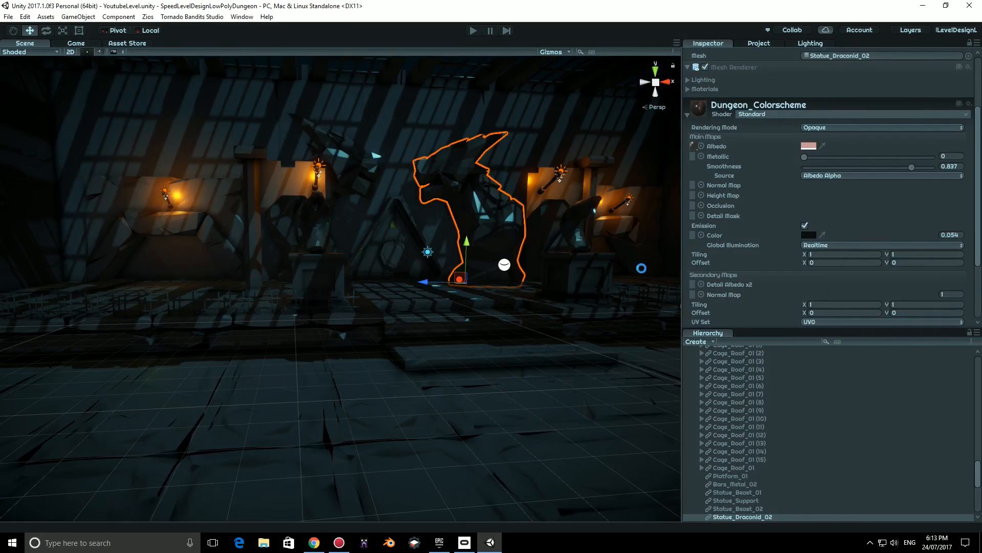
click(728, 509)
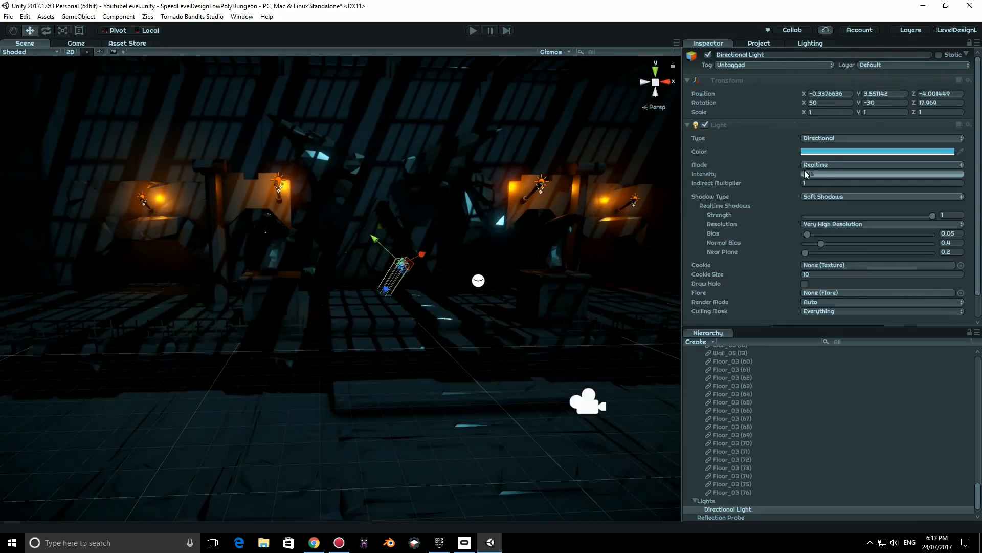
Step: Place Carpet_C from Meshes > Props and search 'chan' for Chandelier_Green_01
click(759, 43)
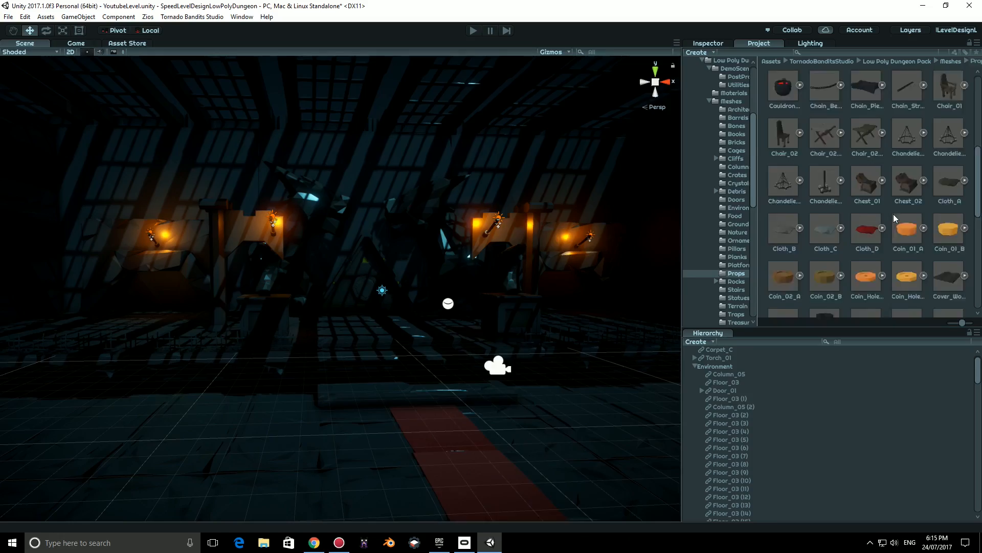
text(chan)
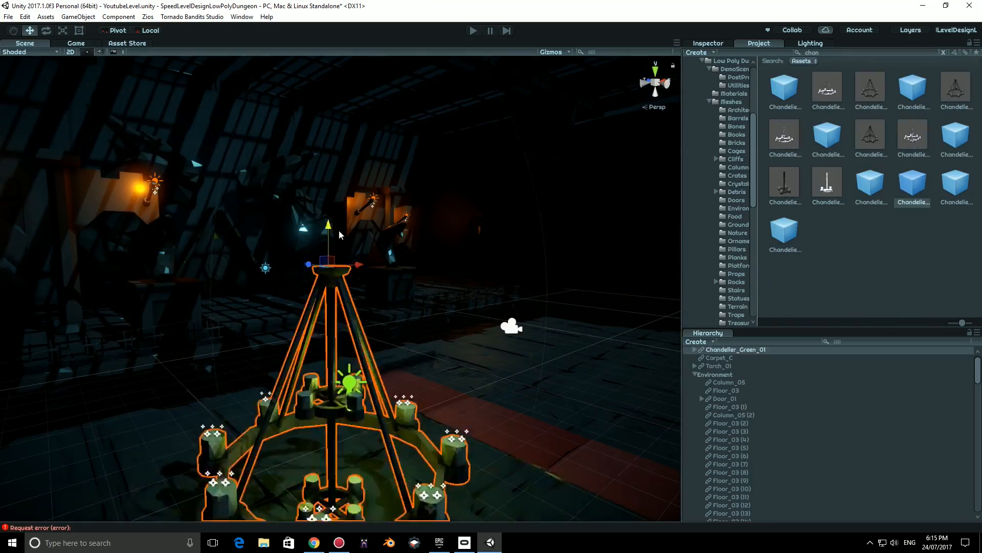